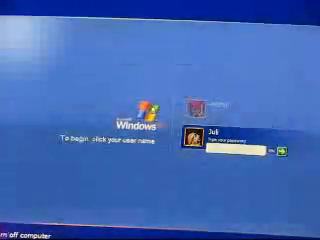
Sign in to the account on the Welcome screen with its password.
text(password)
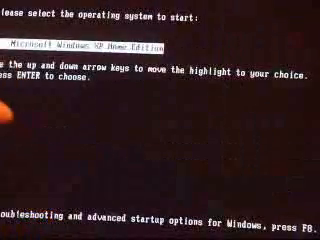
Reach the boot menu (F8) and start Microsoft Windows XP Home Edition normally.
key(f8)
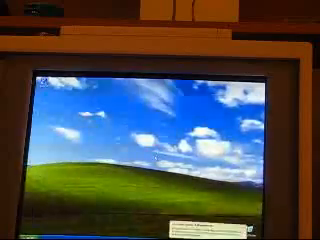
Show the Start menu from the taskbar on the normal desktop.
click(30, 228)
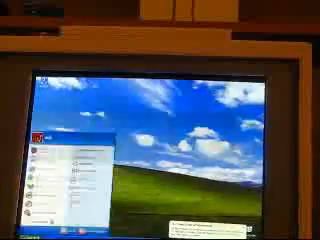